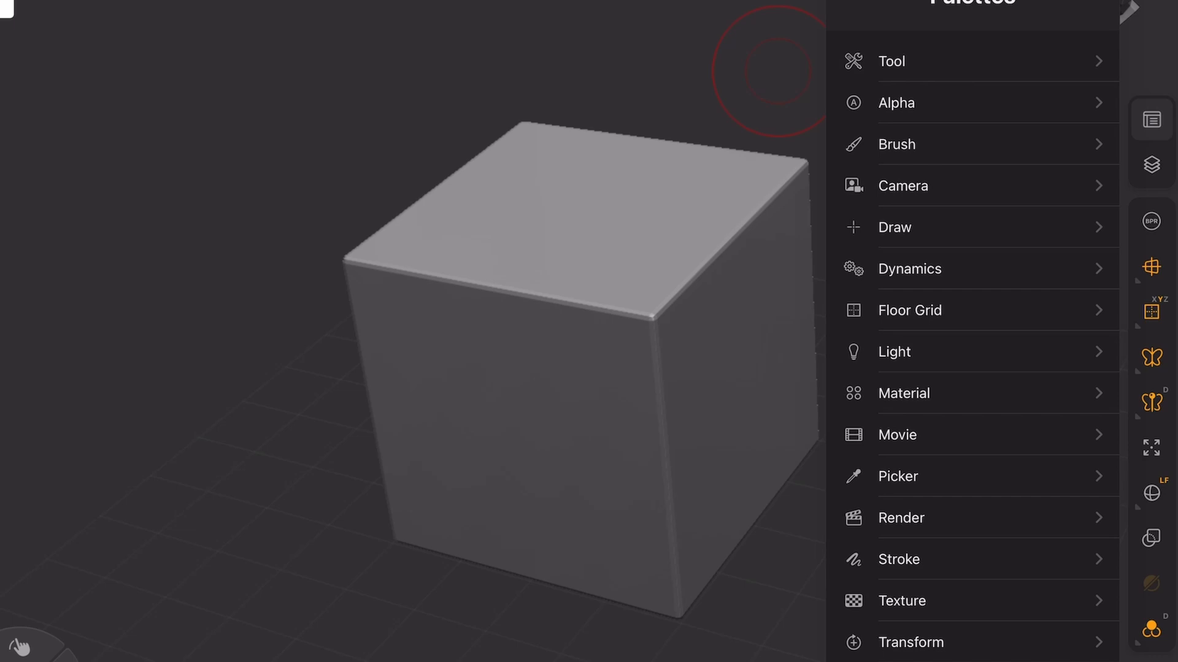
# - Open the Floor Grid palette and scroll down to the Front-Back, Up-Down and Left-Right reference sections
pyautogui.click(909, 309)
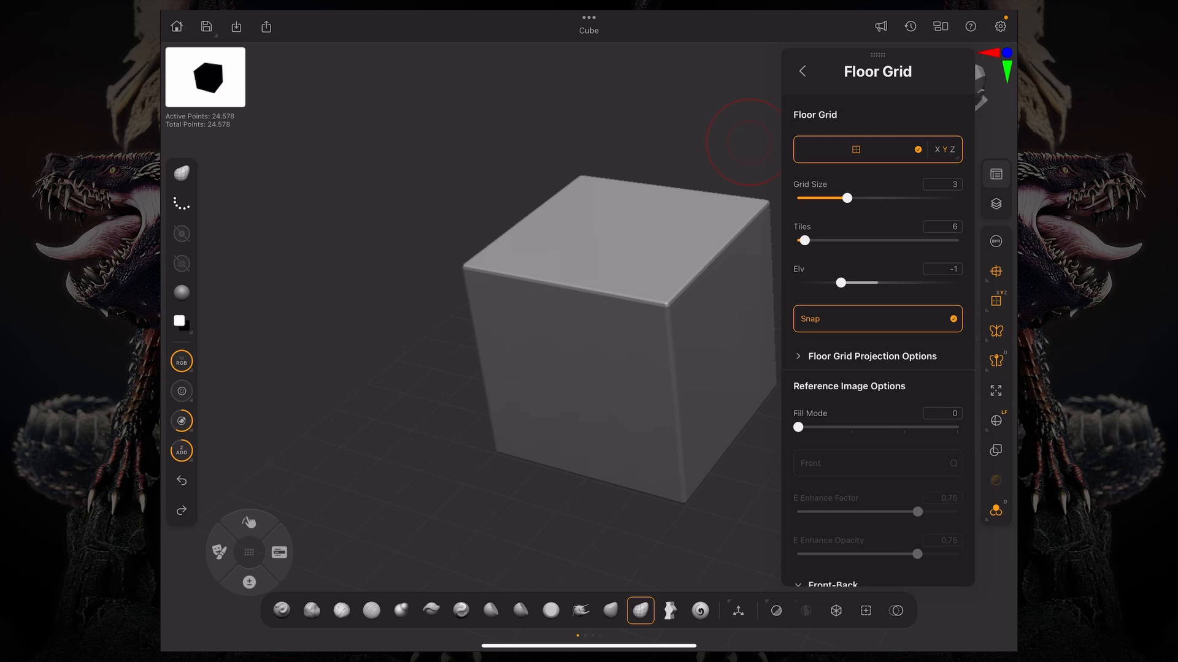
pyautogui.scroll(-3)
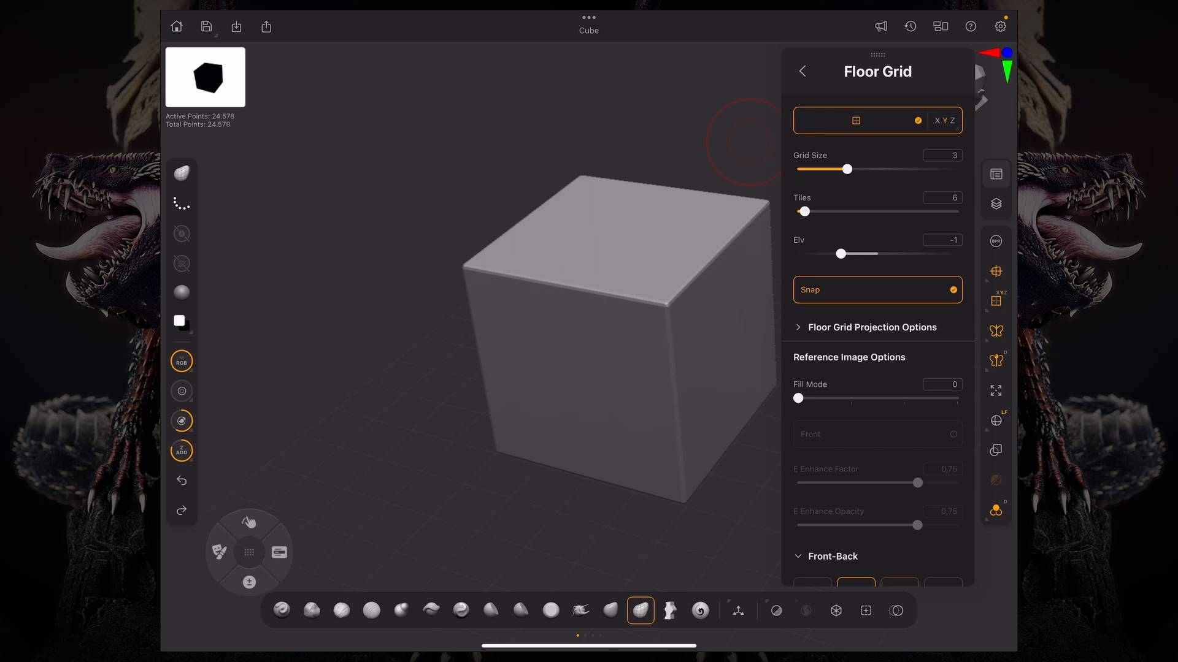
pyautogui.scroll(-3)
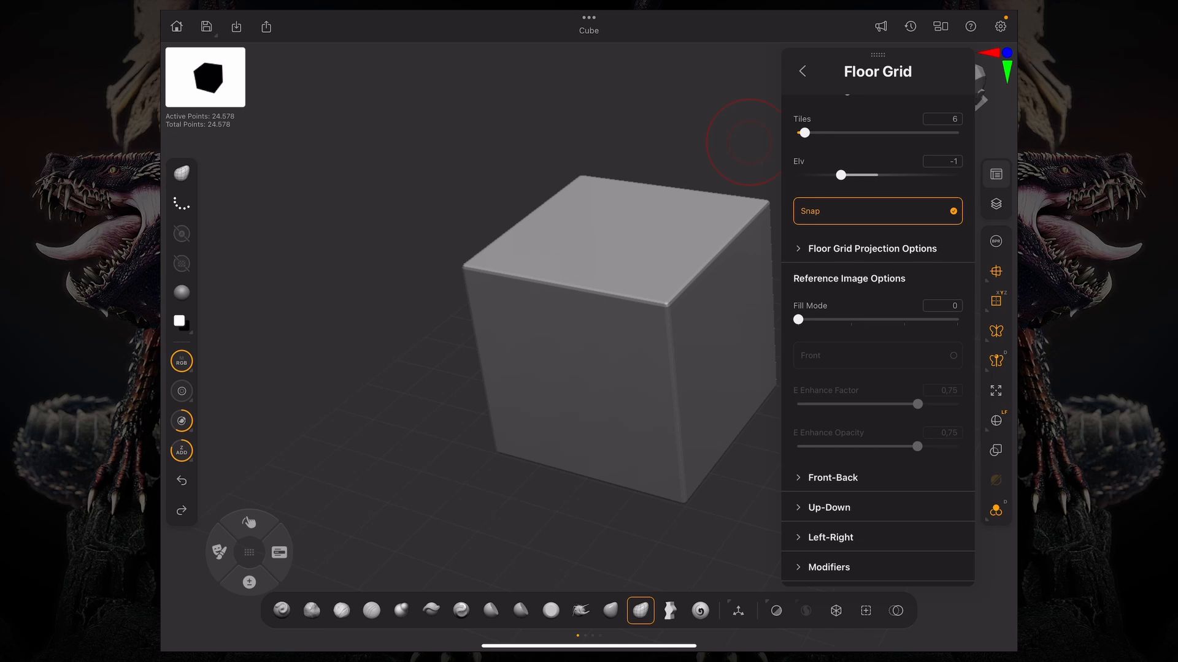
# - Load the StarShipSide image into Map1 of the Left-Right reference options
pyautogui.click(832, 478)
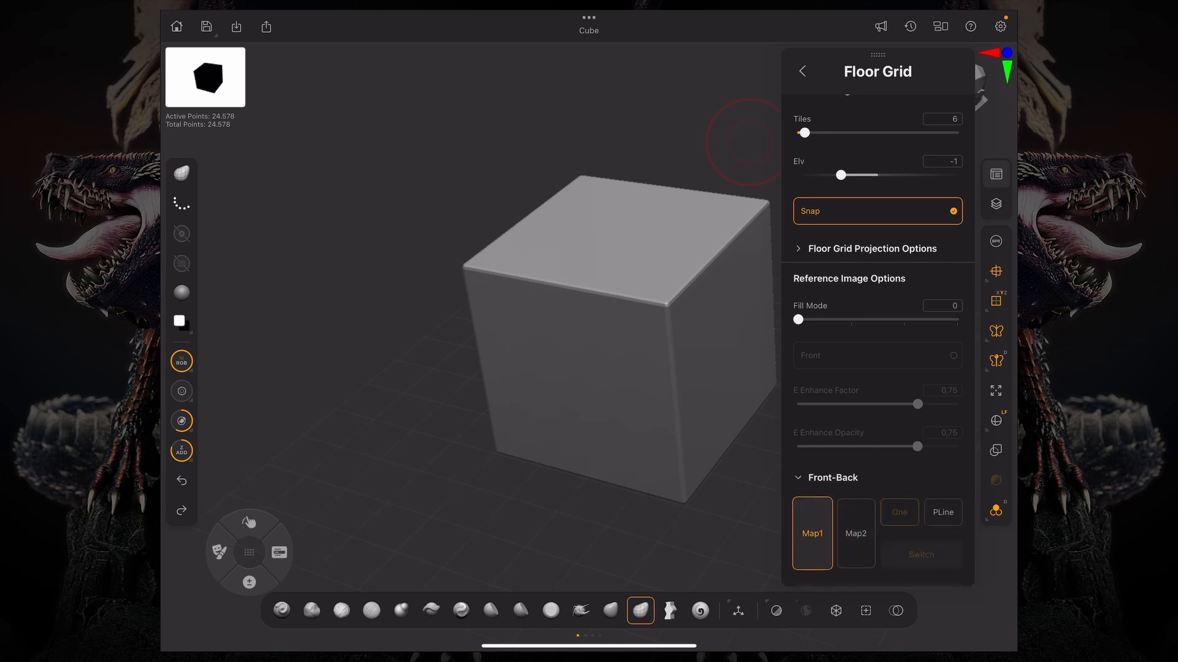
pyautogui.click(832, 477)
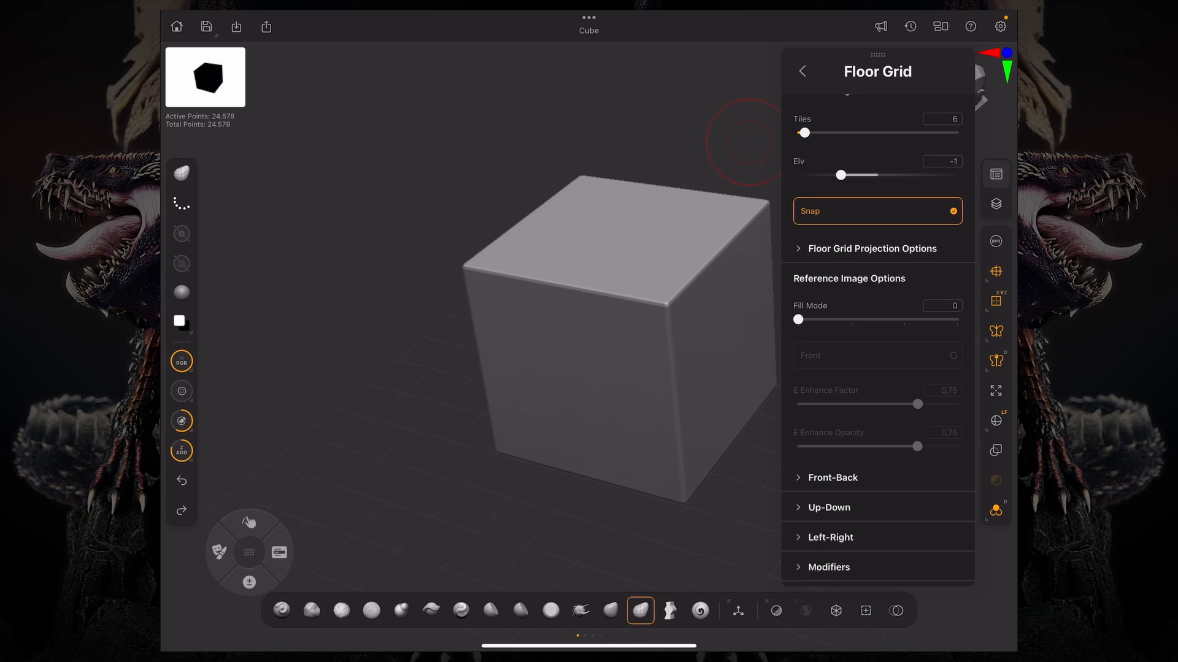
pyautogui.click(830, 537)
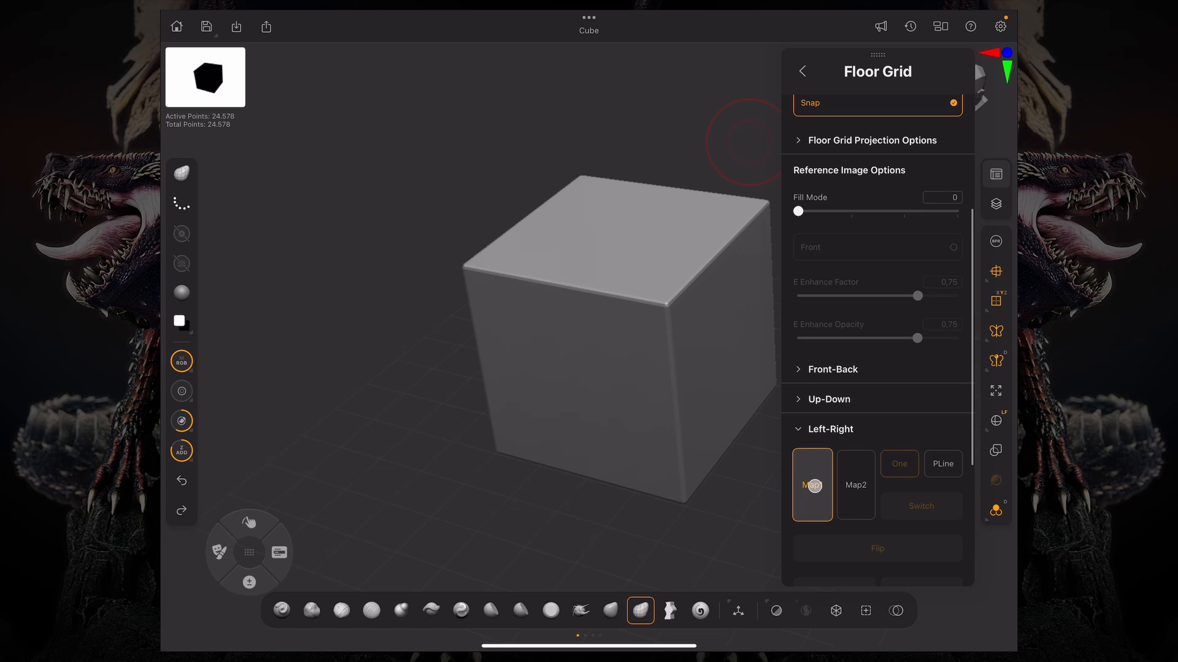
pyautogui.click(810, 484)
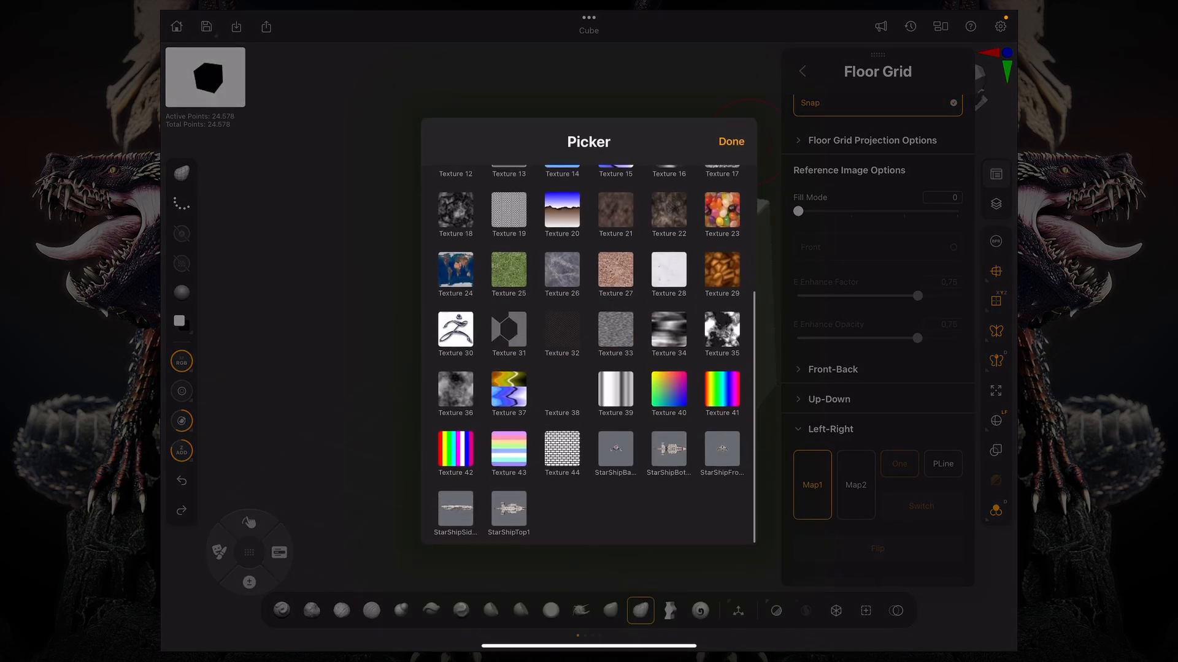
pyautogui.click(730, 142)
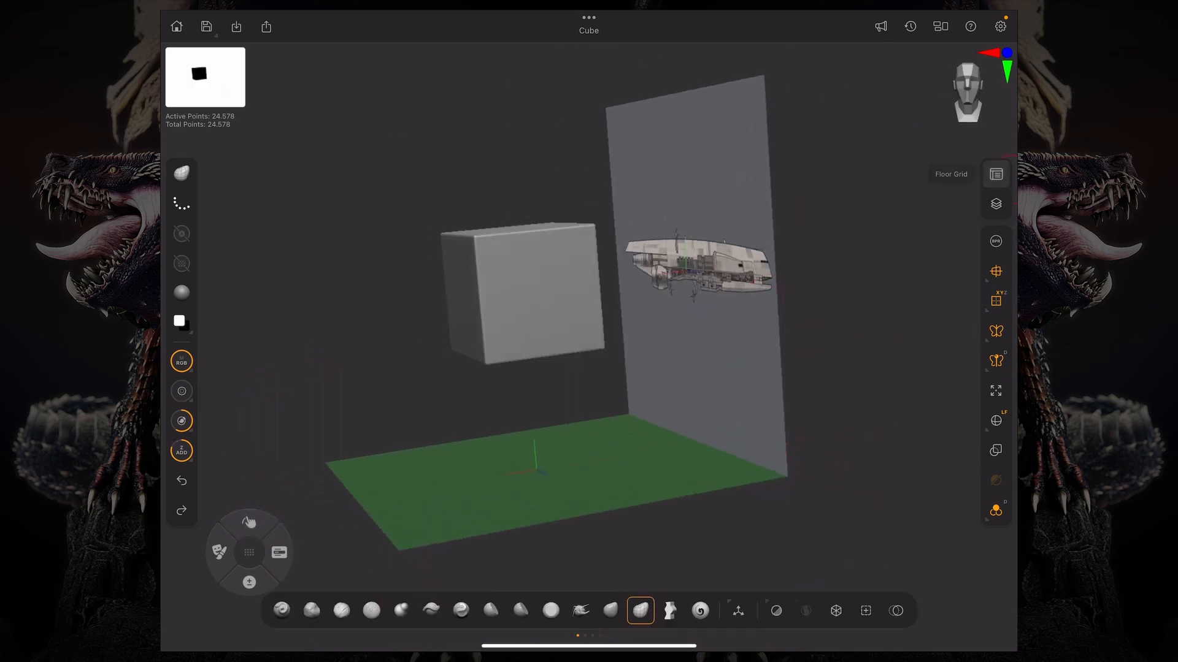
# - Reopen Floor Grid, set Fill Mode to 3, and keep the X and Y planes enabled
pyautogui.click(995, 174)
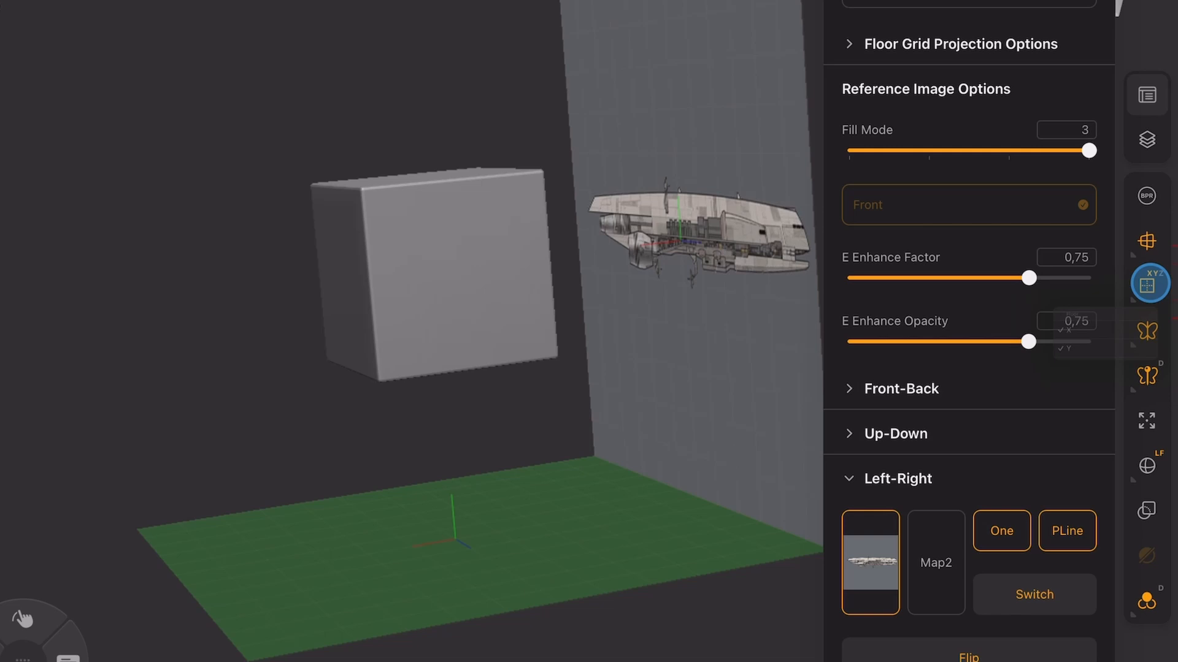
pyautogui.click(1149, 284)
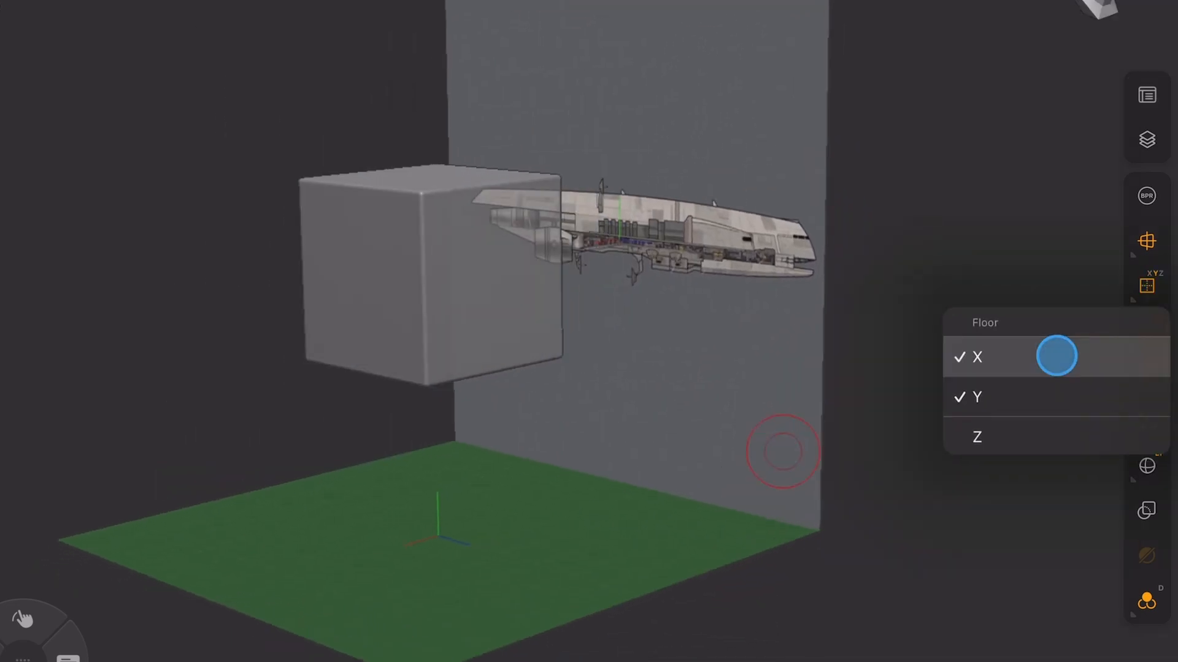
pyautogui.click(1147, 284)
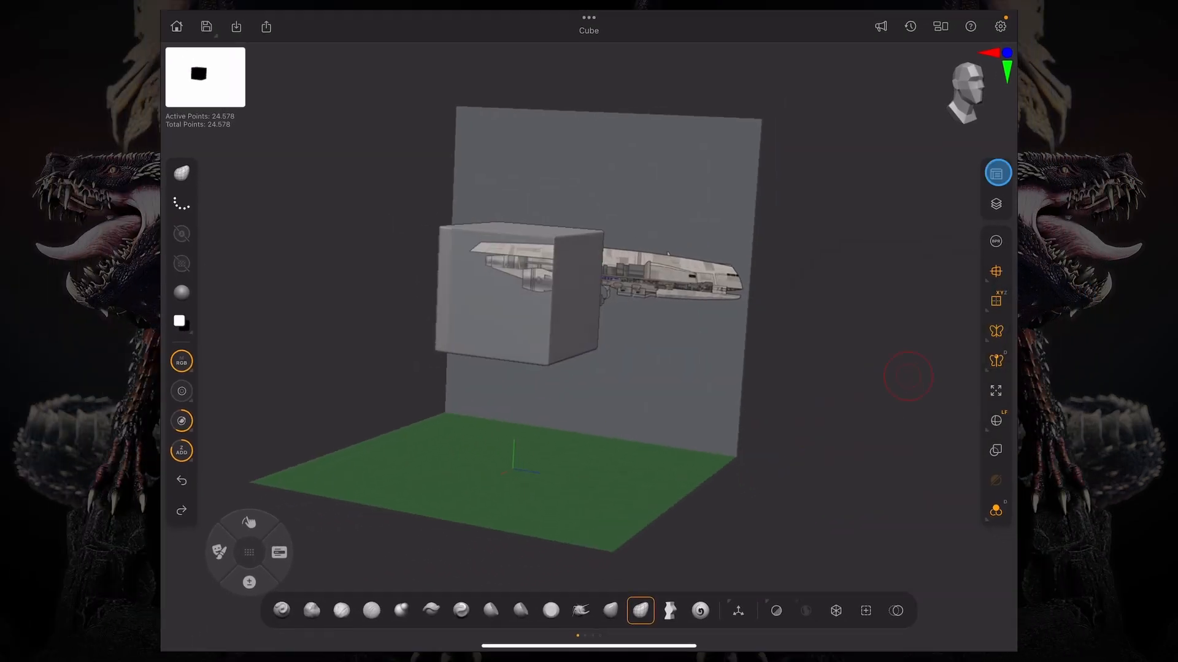
# - Rotate to a straight side view facing the Left-Right starship reference plane
pyautogui.click(997, 173)
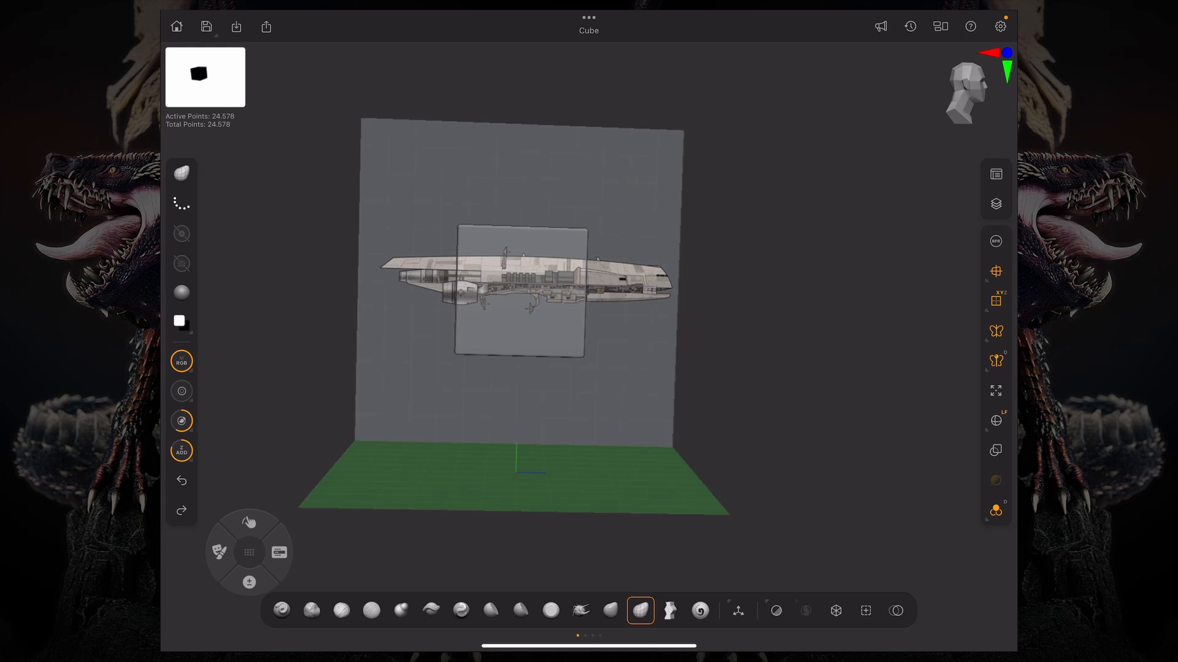
pyautogui.click(995, 174)
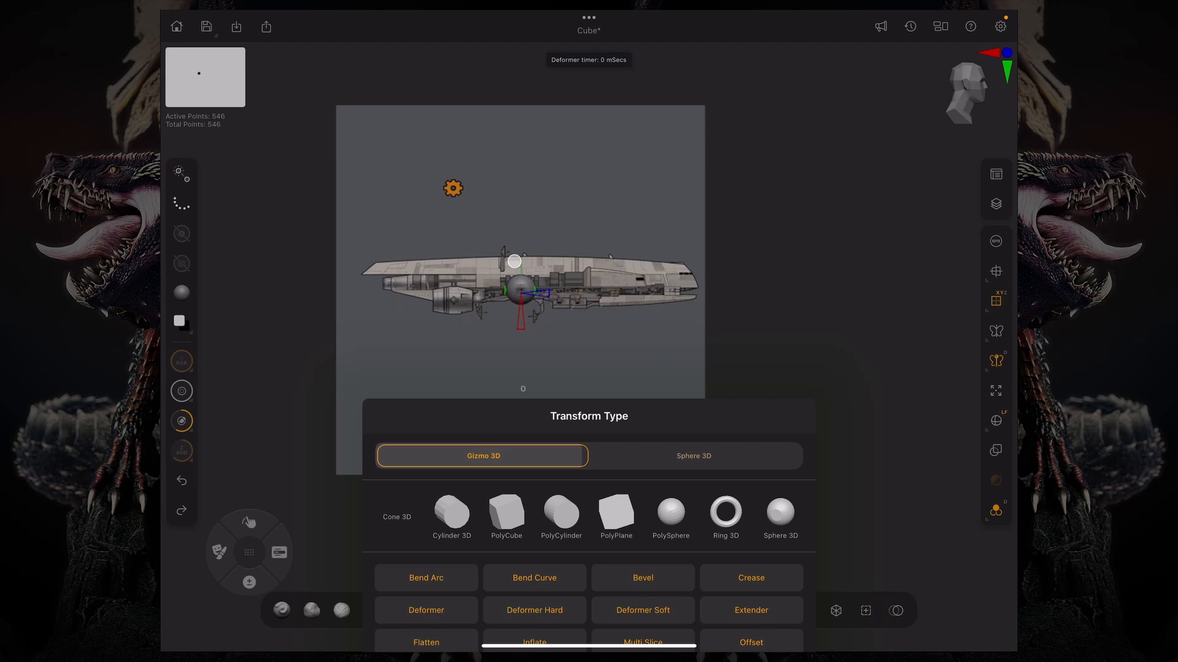
# - Swap the cube for a Sphere 3D primitive from the Transform Type gizmo menu
pyautogui.click(692, 456)
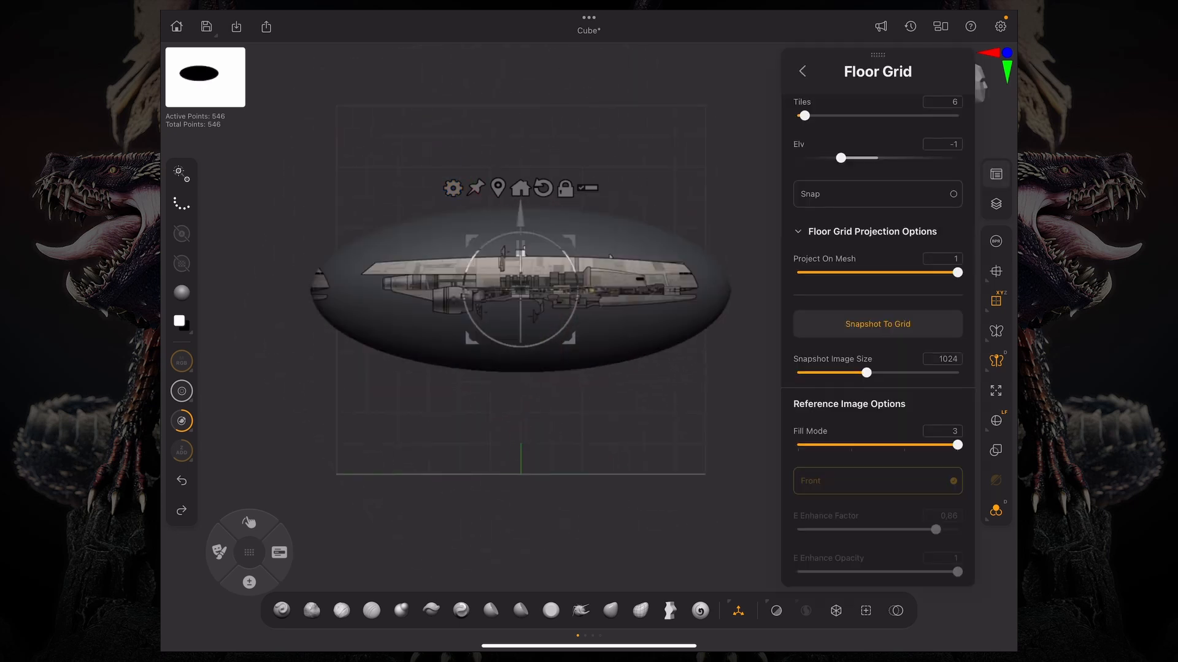
# - Scale the sphere horizontally to the ship's length and scroll the reopened Floor Grid settings
pyautogui.scroll(-3)
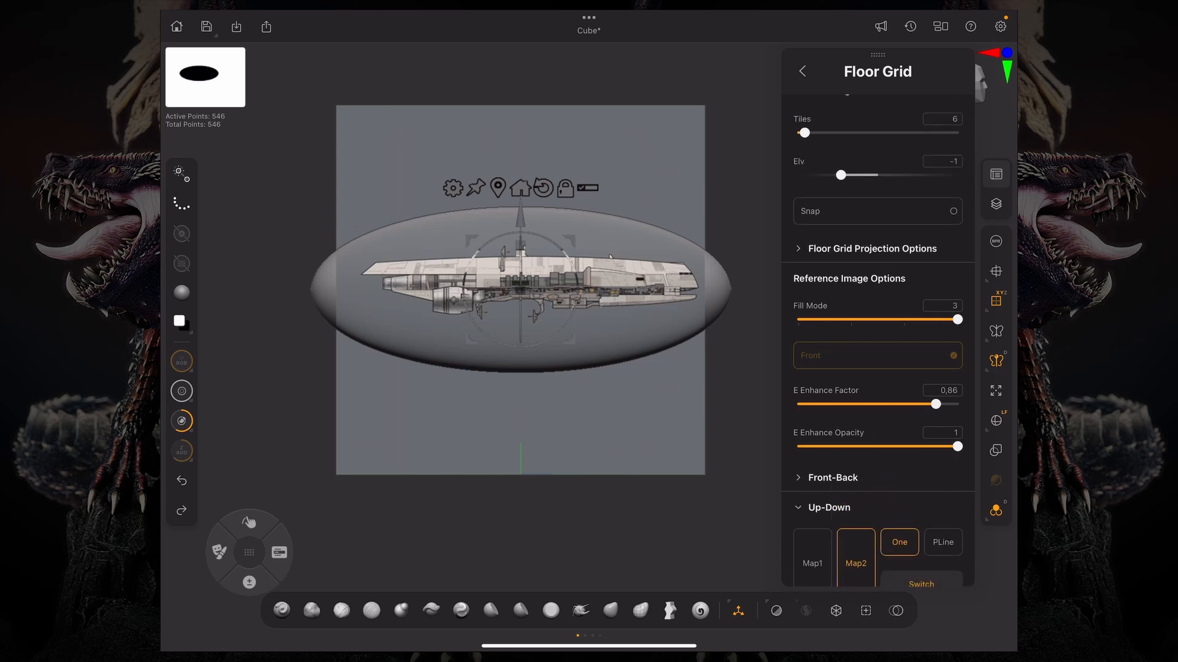
# - Load StarShipTop1 and StarShipBottom into Up-Down Map1 and Map2
pyautogui.scroll(-3)
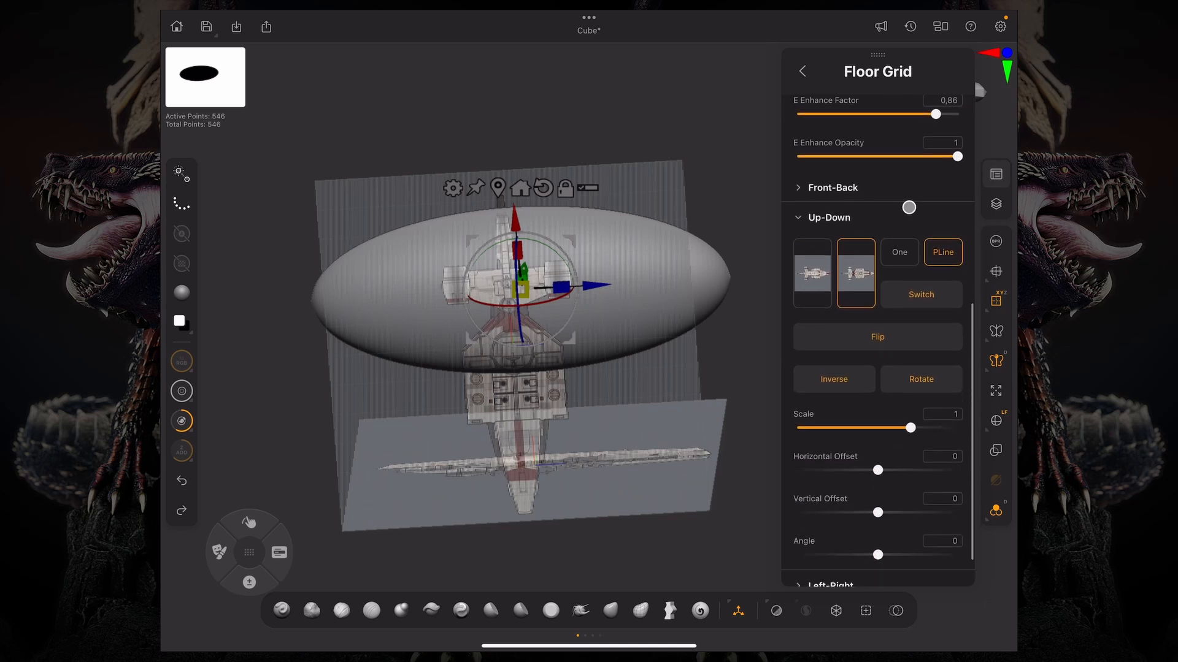
# - Turn off Back Dots in the floor grid Modifiers, then reopen the Floor Grid palette
pyautogui.scroll(-3)
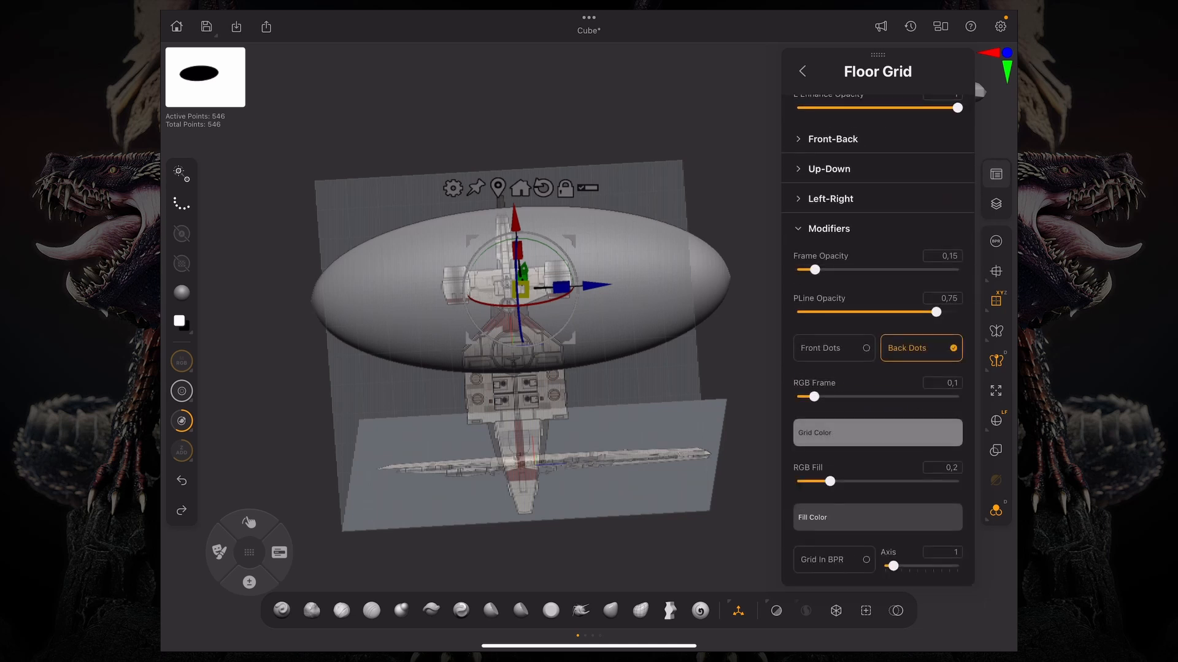
pyautogui.click(951, 348)
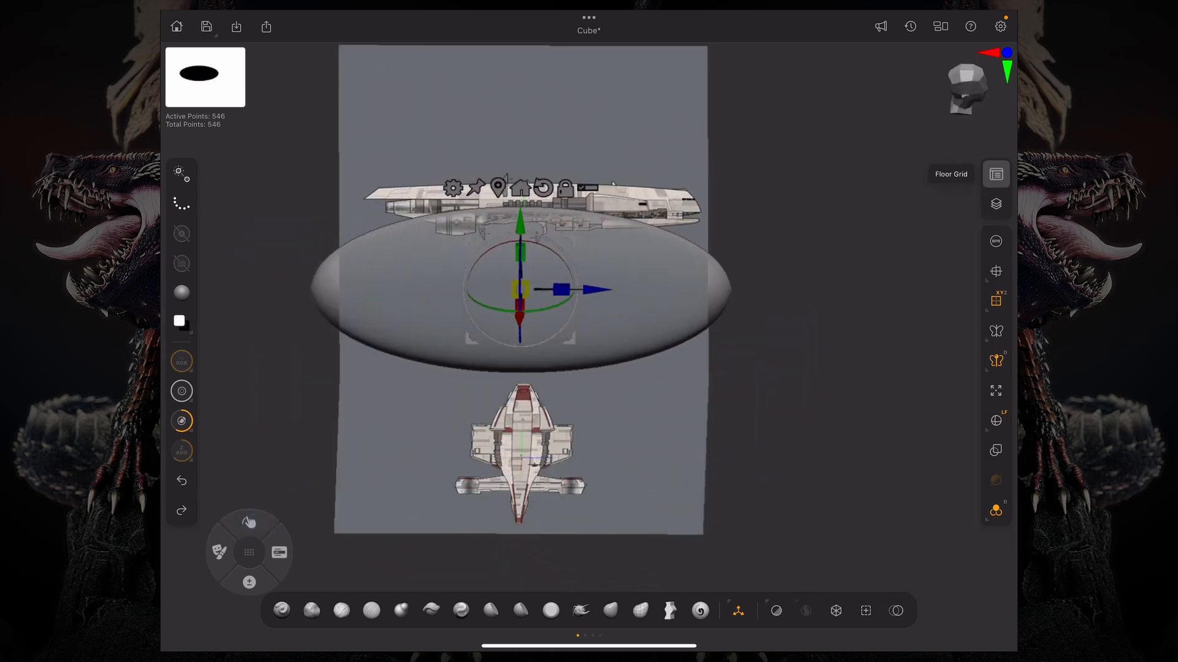
pyautogui.click(995, 174)
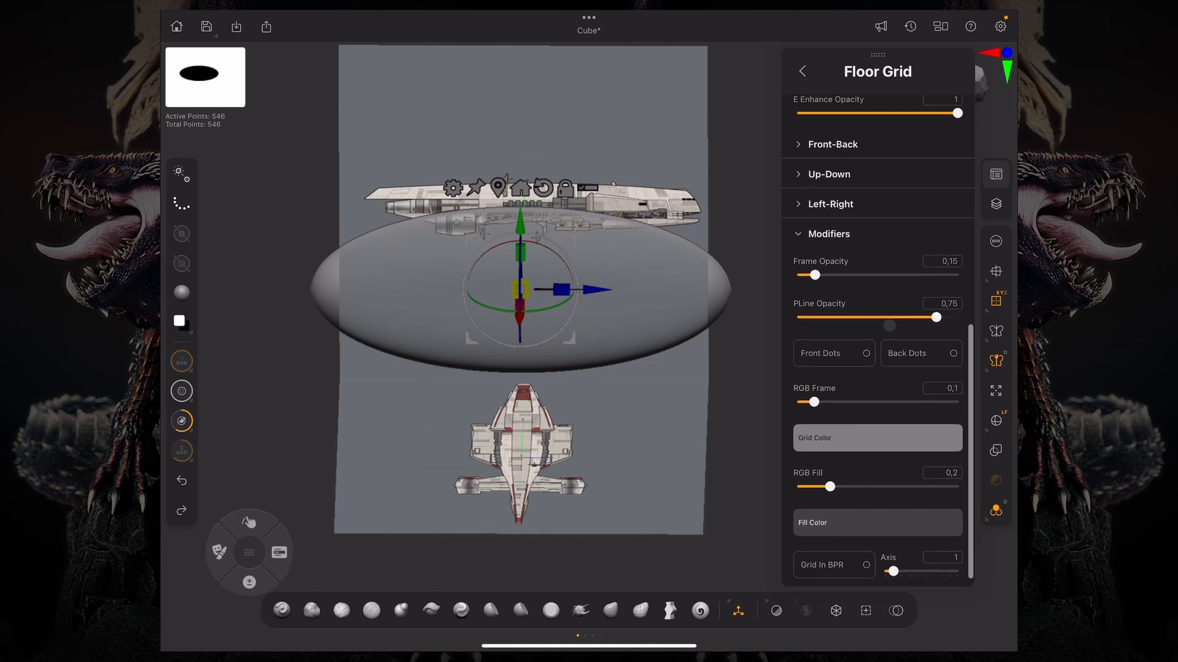
pyautogui.scroll(3)
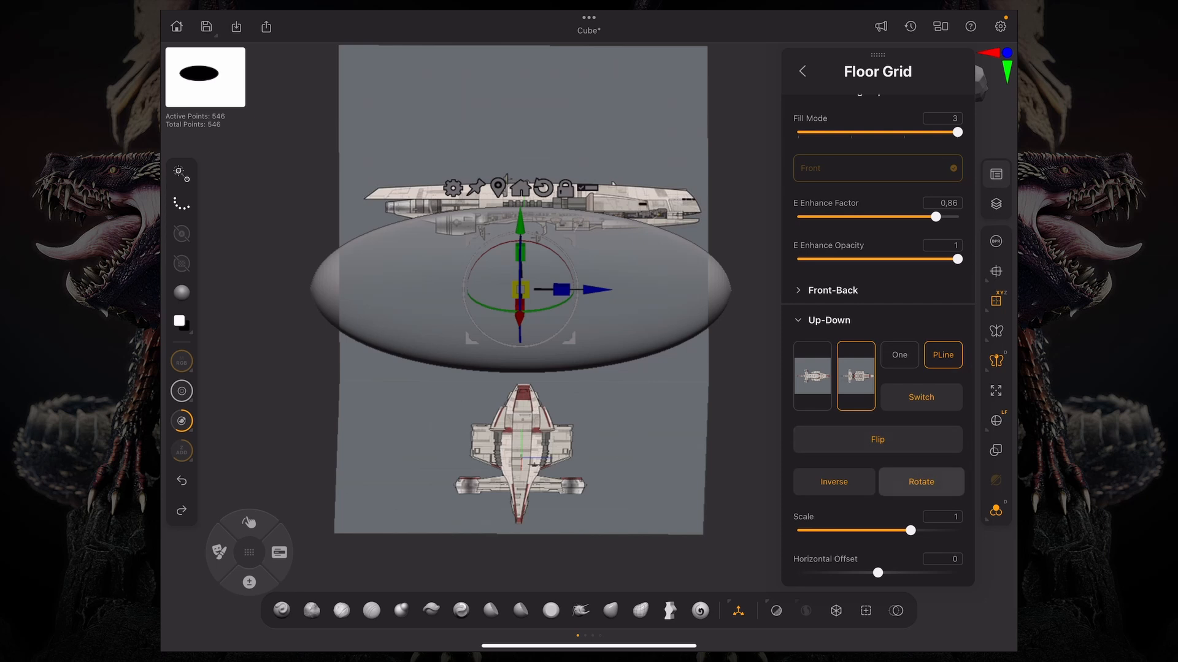
# - Select the Up-Down Map1 thumbnail to make it the active reference image
pyautogui.click(812, 375)
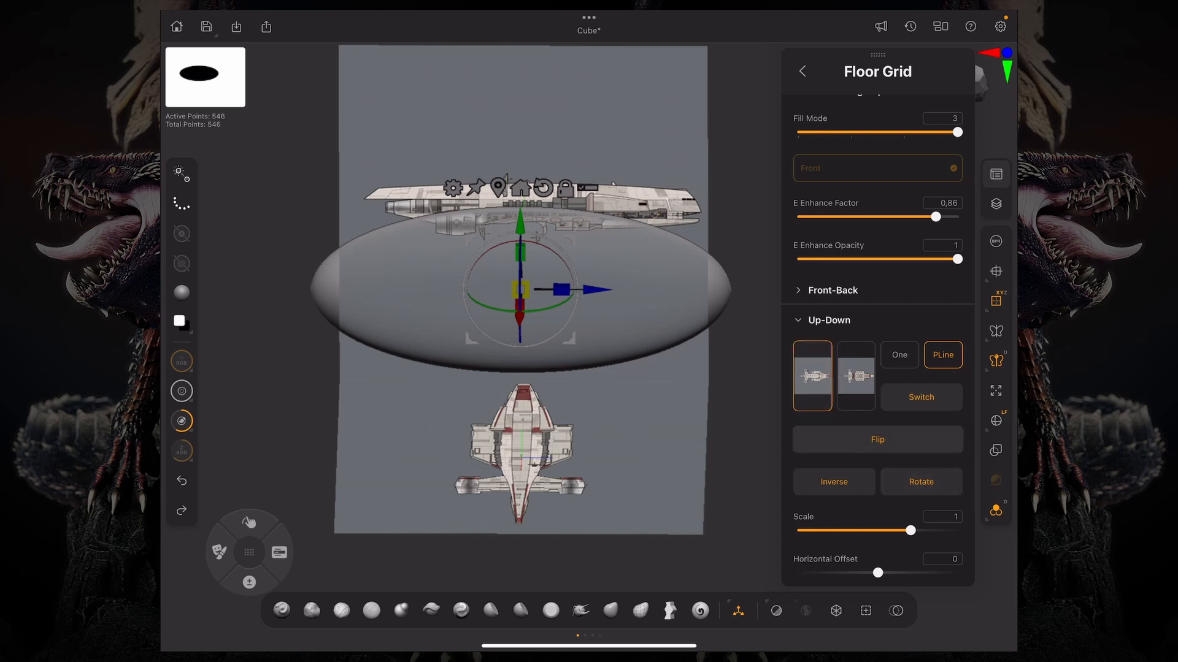